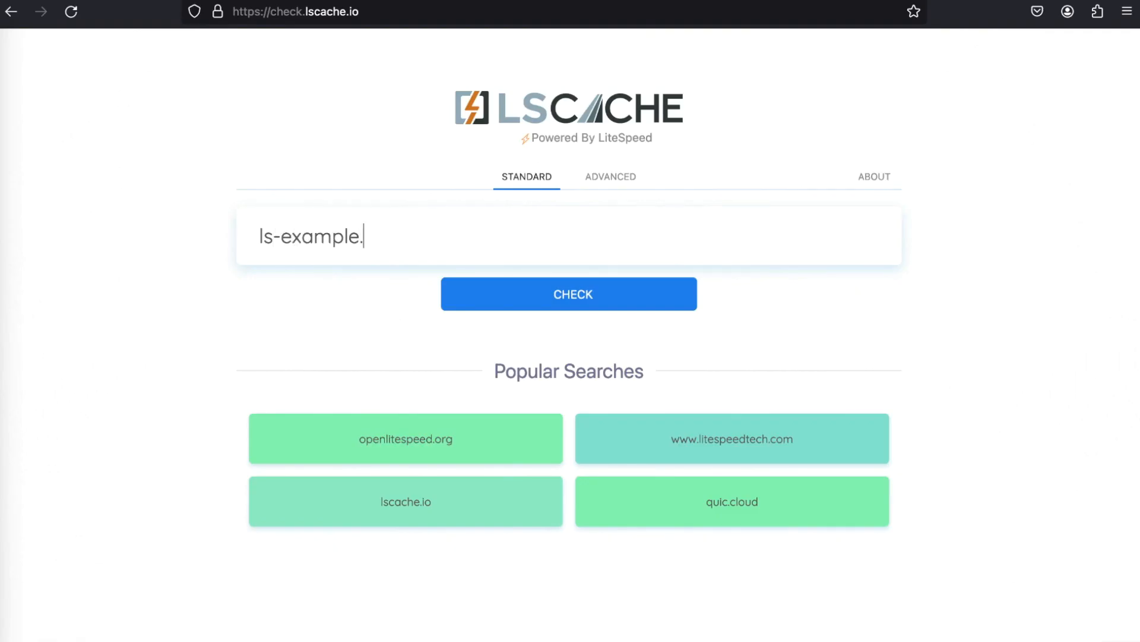
Run the cache check on ls-example.com and scroll to its HTTP response headers.
text(com)
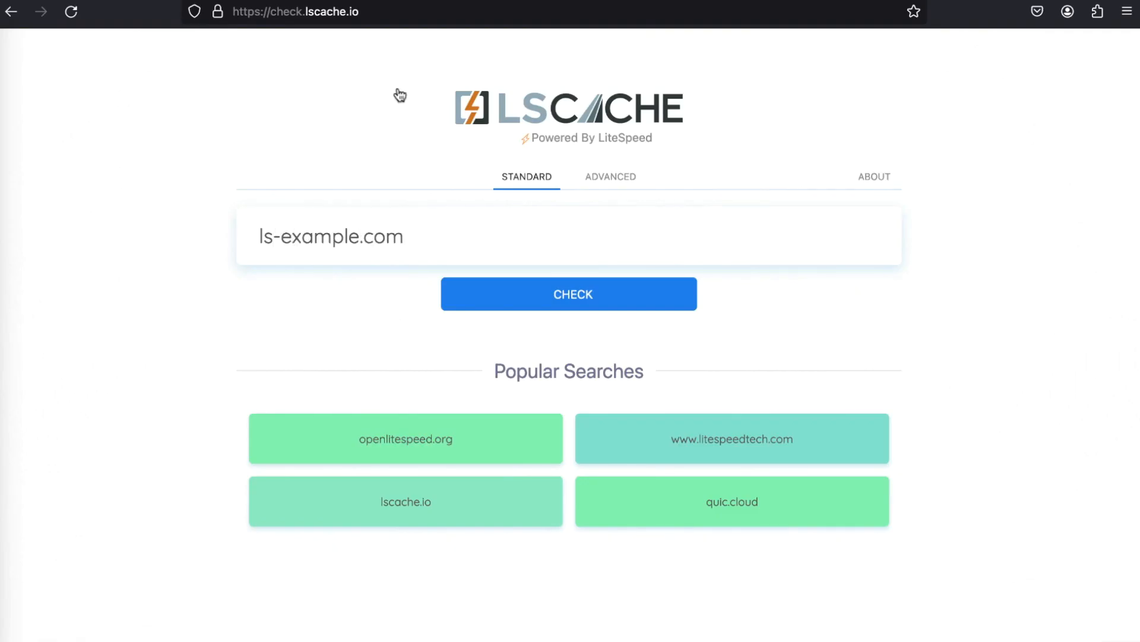
click(589, 293)
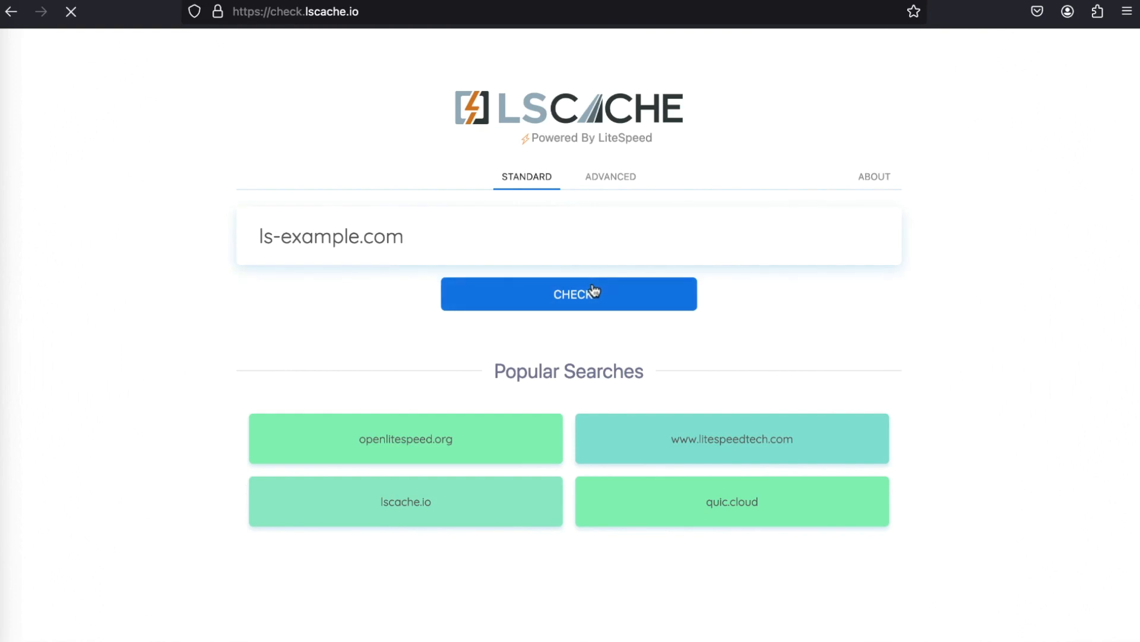
click(588, 293)
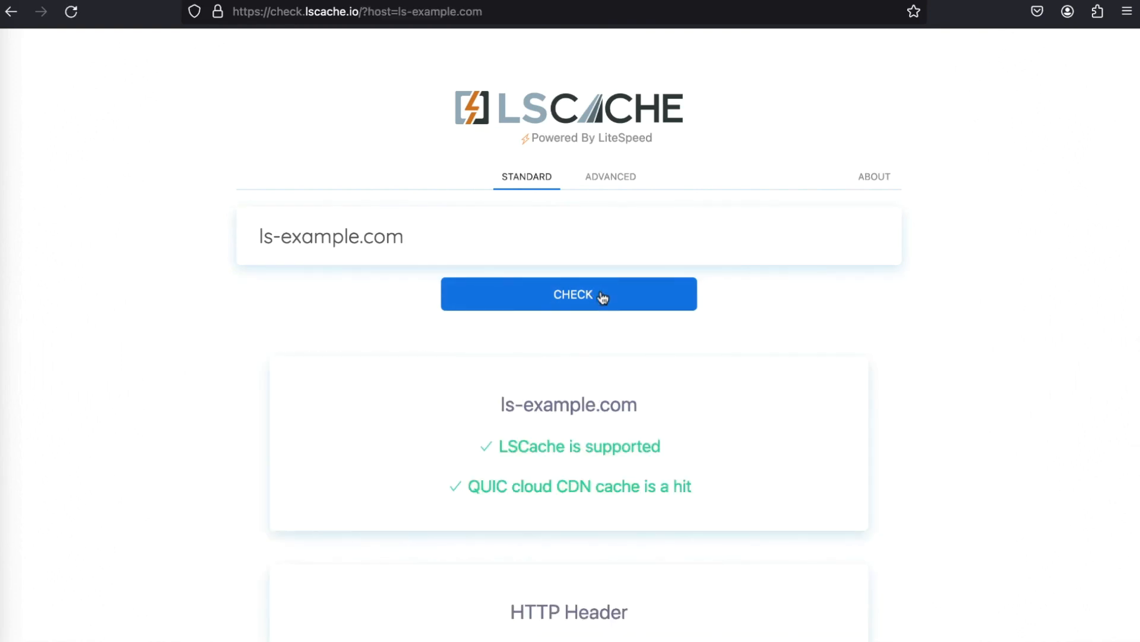
scroll(down, 3)
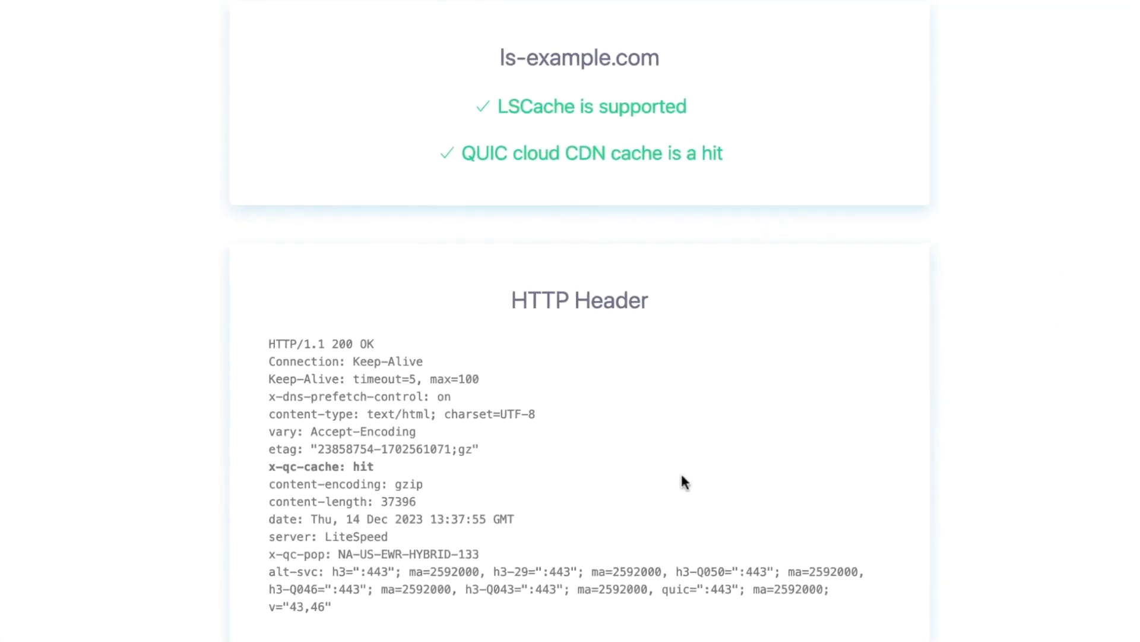